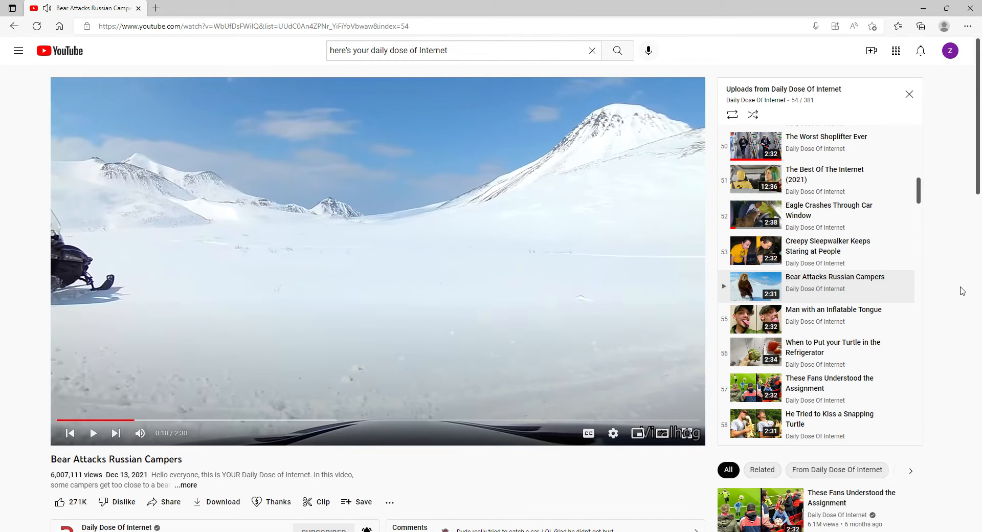
# Step: Resume playback of 'Bear Attacks Russian Campers' from the paused player
pyautogui.click(92, 433)
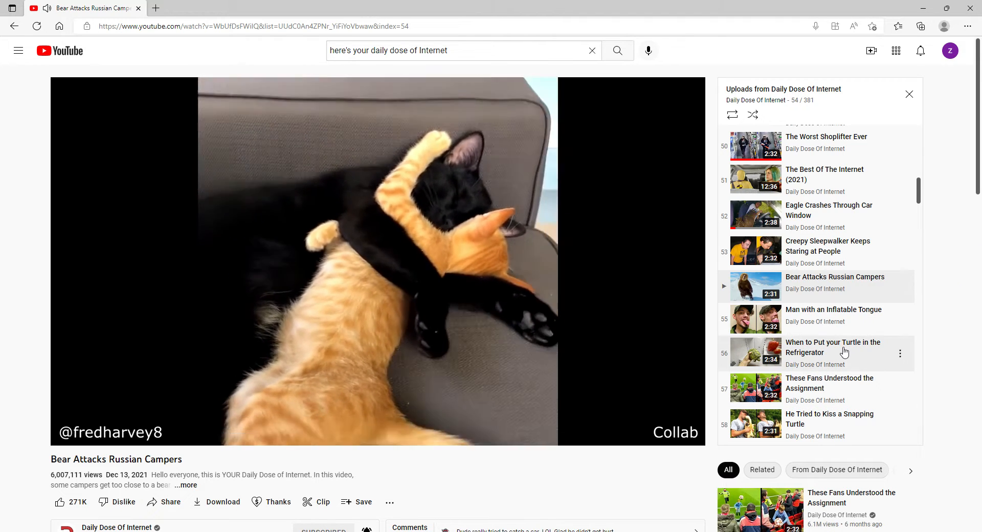
# Step: Play item 56, 'When to Put your Turtle in the Refrigerator', from the playlist panel
pyautogui.click(833, 347)
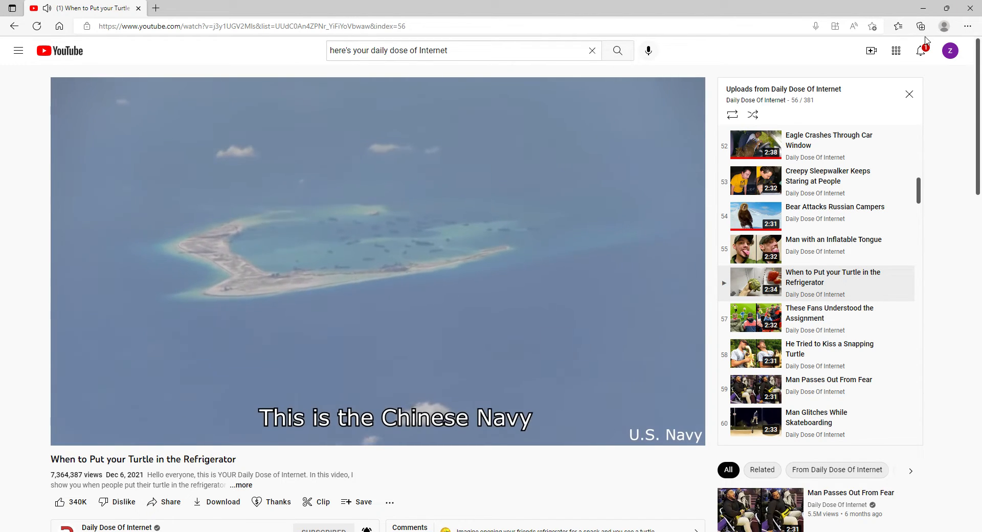
pyautogui.click(921, 50)
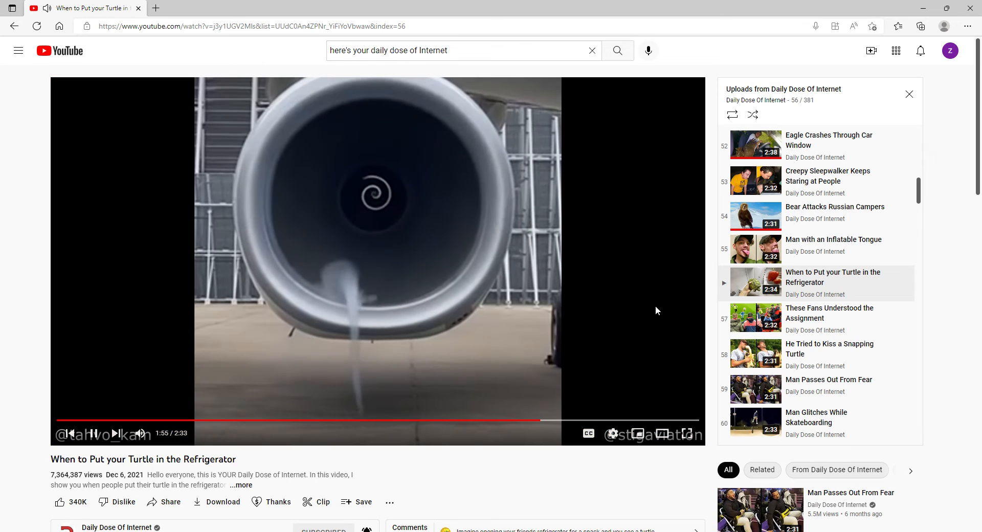
pyautogui.moveTo(816, 368)
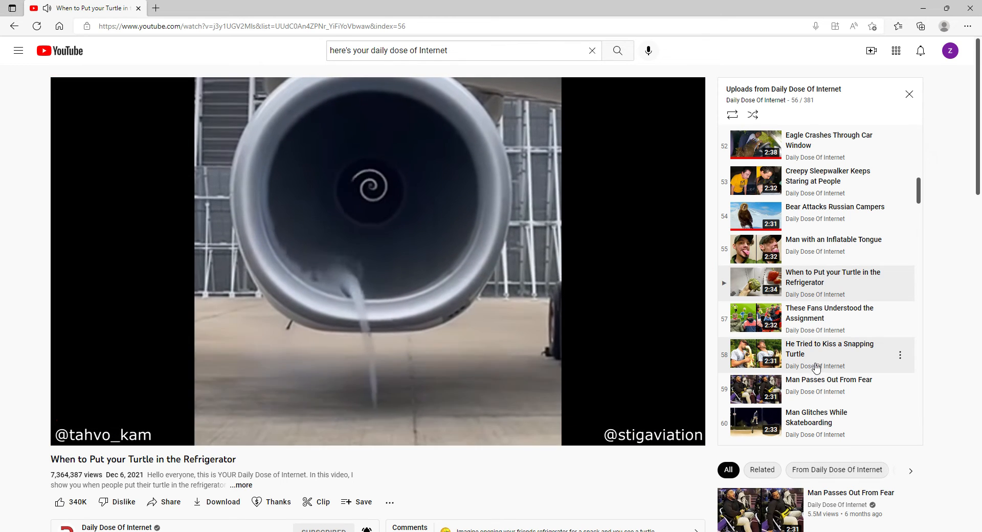